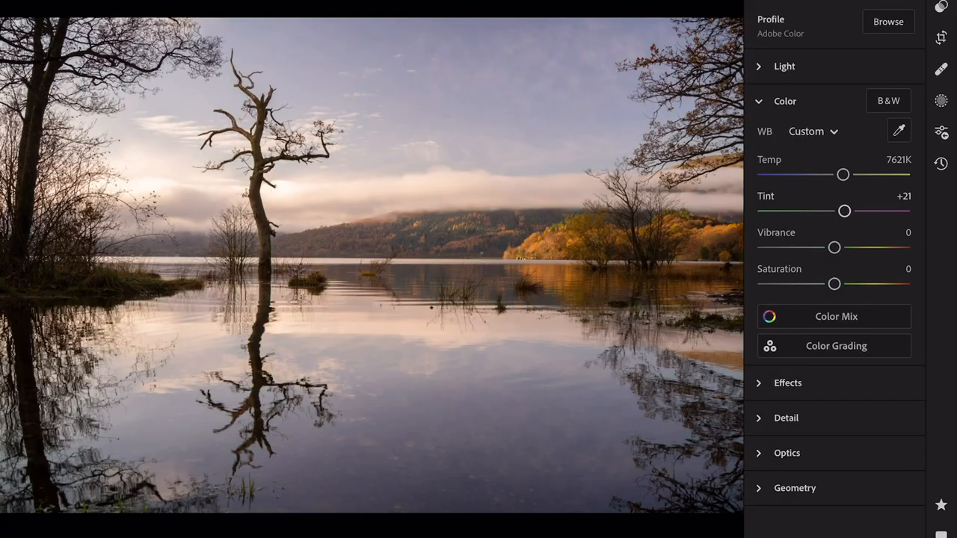
Lower the white balance tint from +21 to +11.
drag(845, 211, 839, 211)
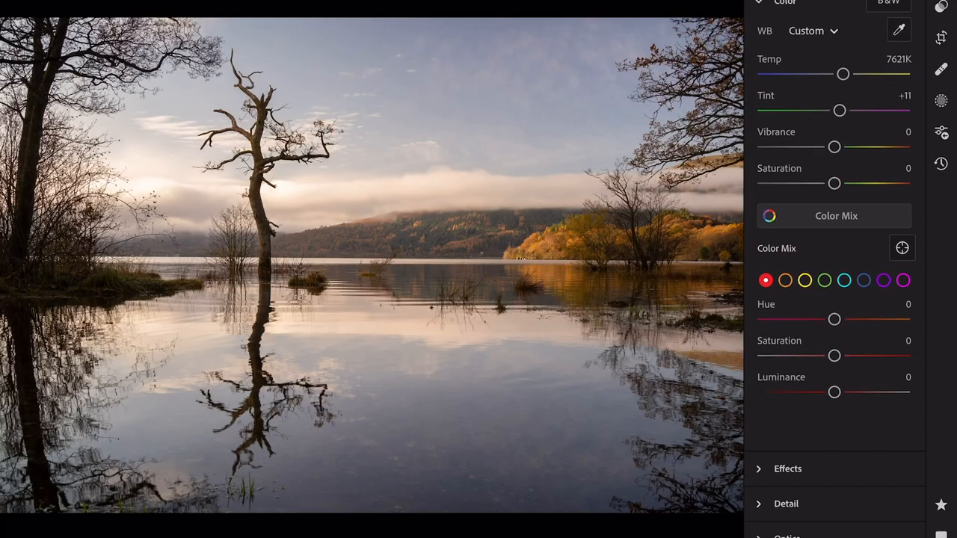
Select the yellow range in Color Mix and shift its hue to -61.
click(805, 279)
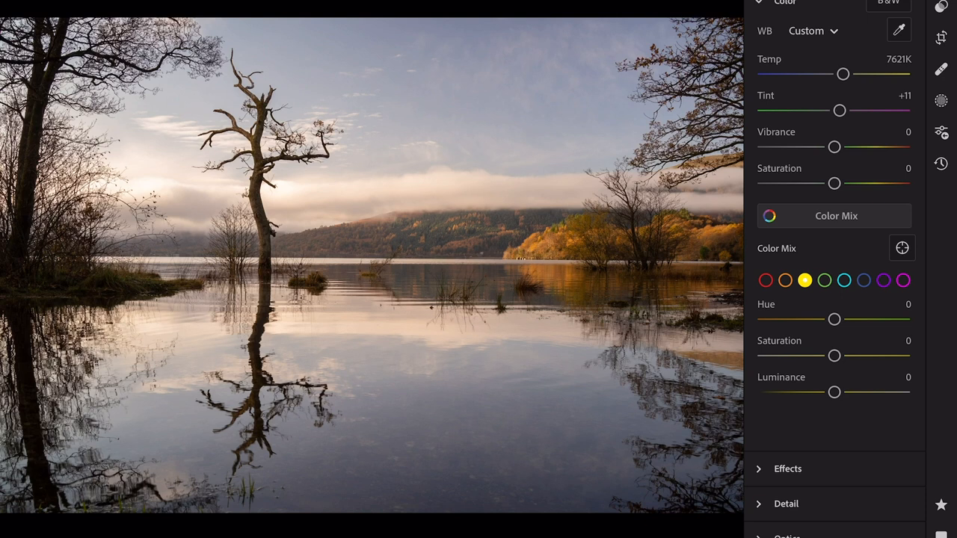
drag(835, 320, 795, 319)
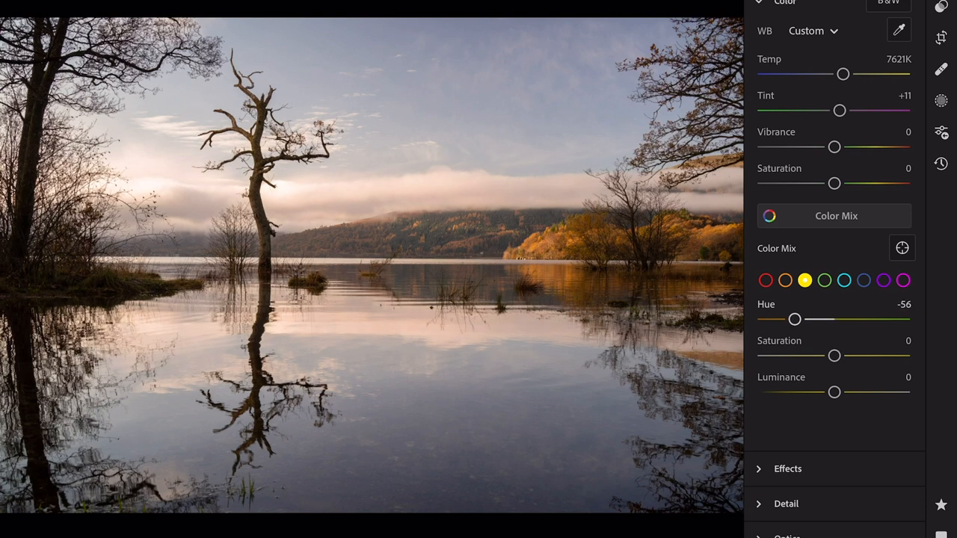
drag(795, 319, 791, 319)
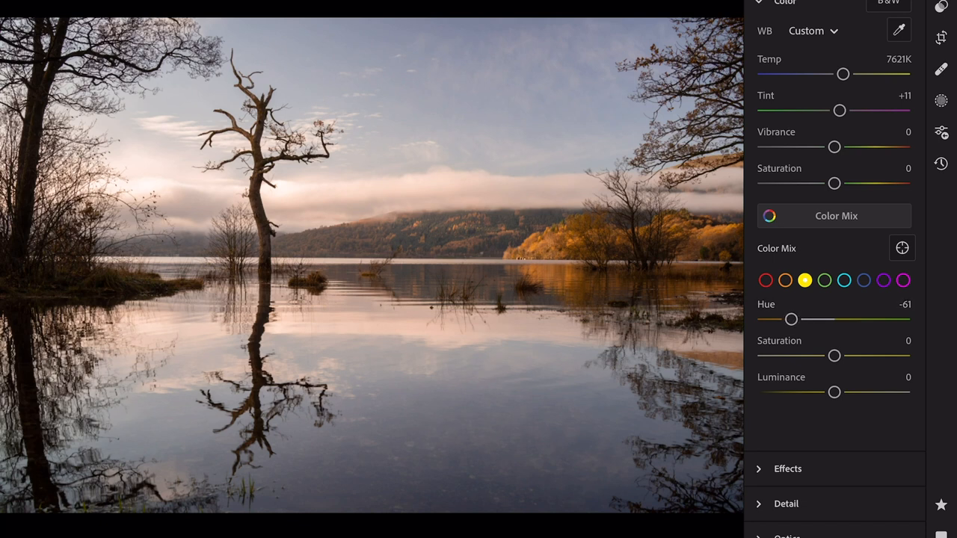